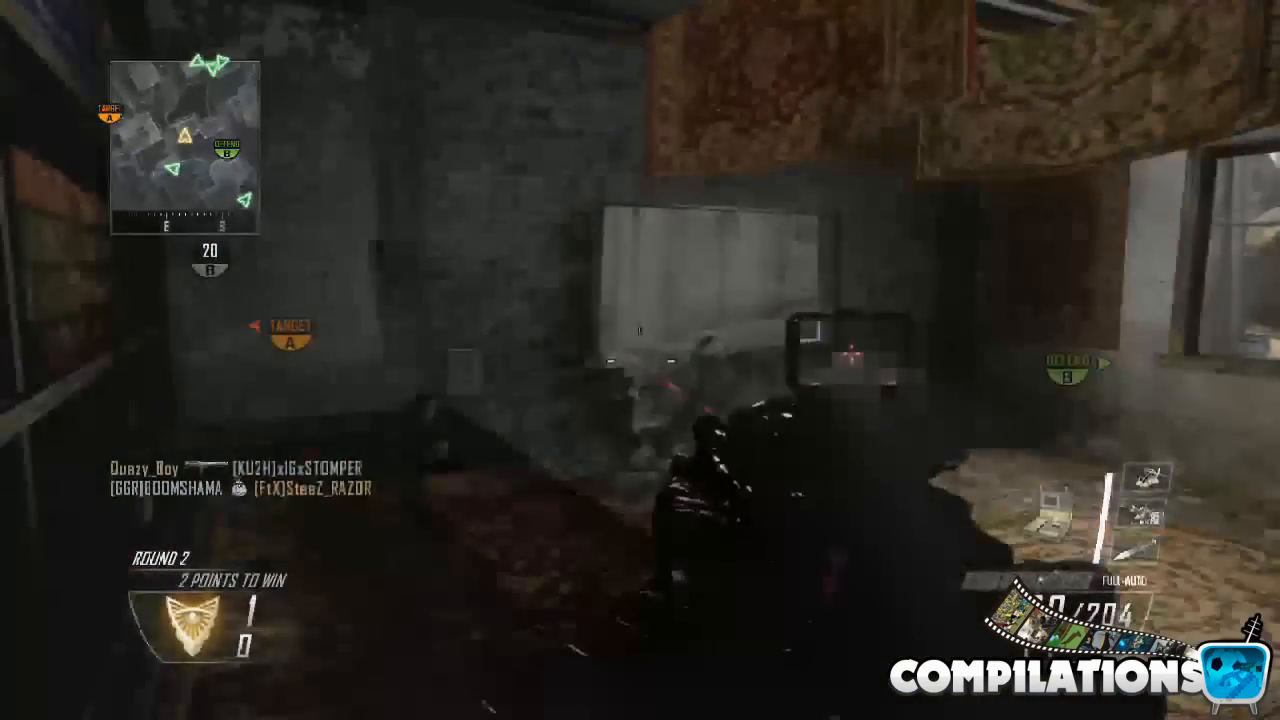
mouse_move(640, 360)
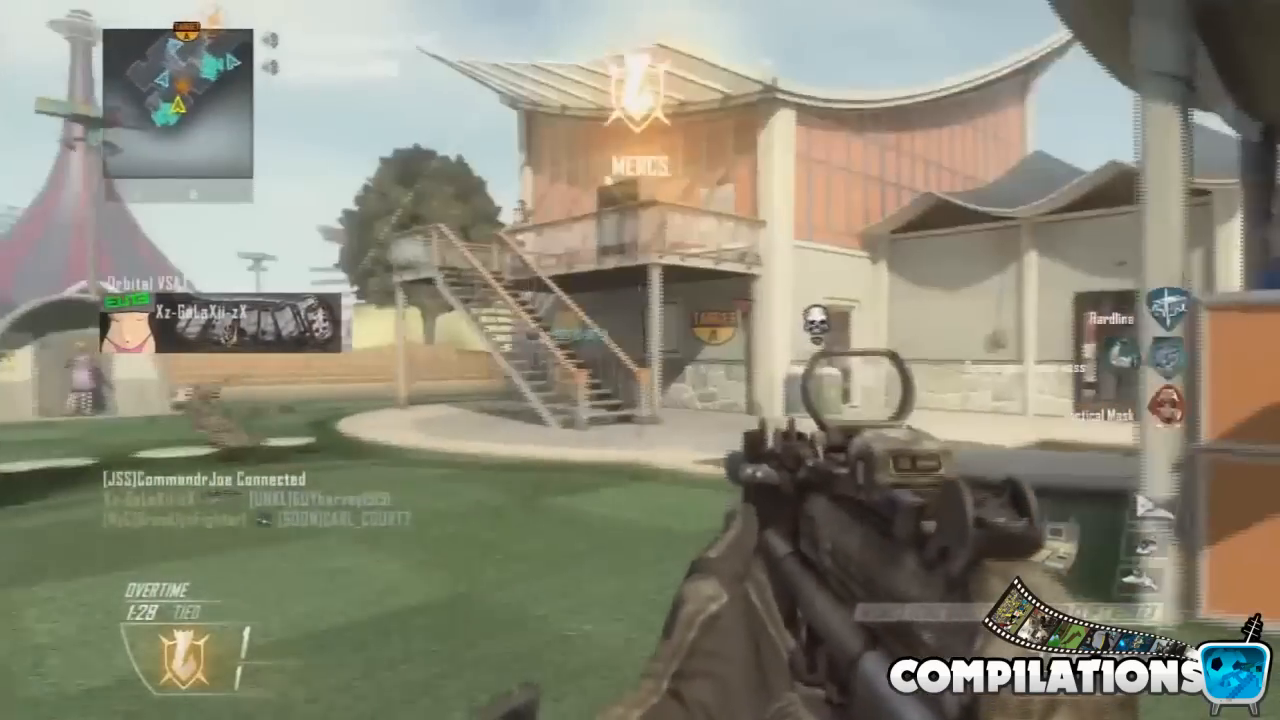
mouse_move(640, 360)
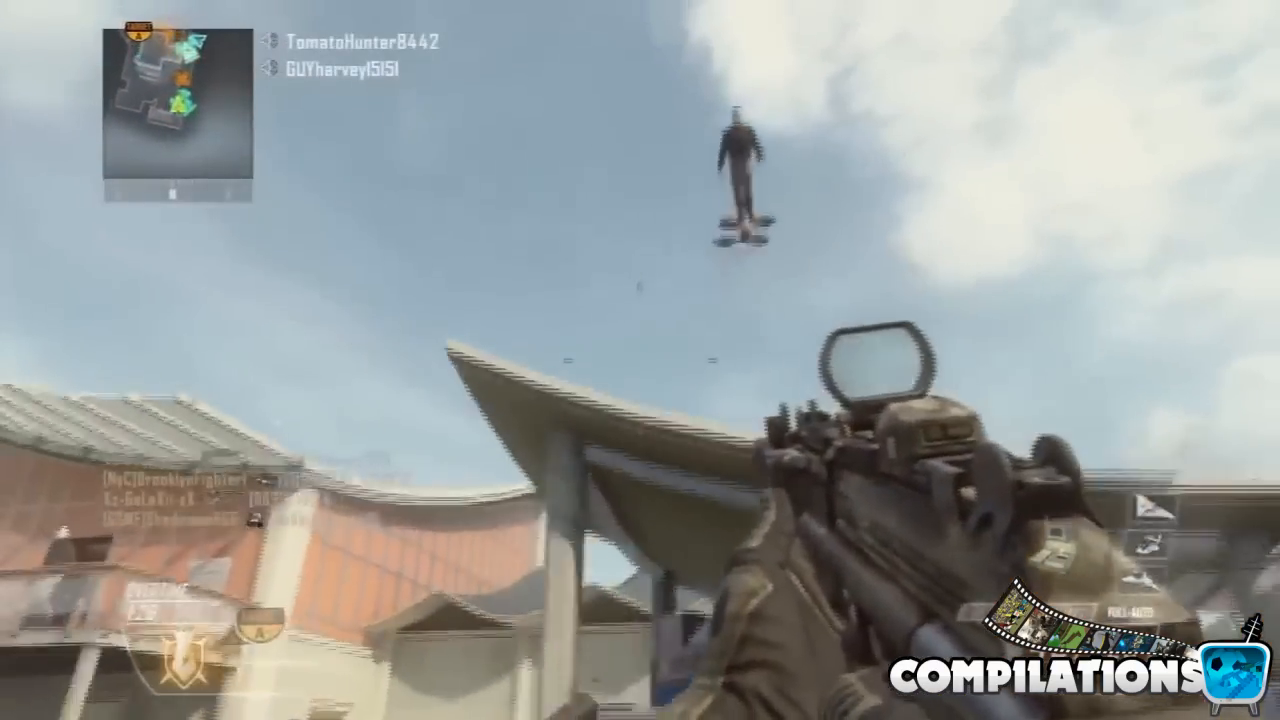